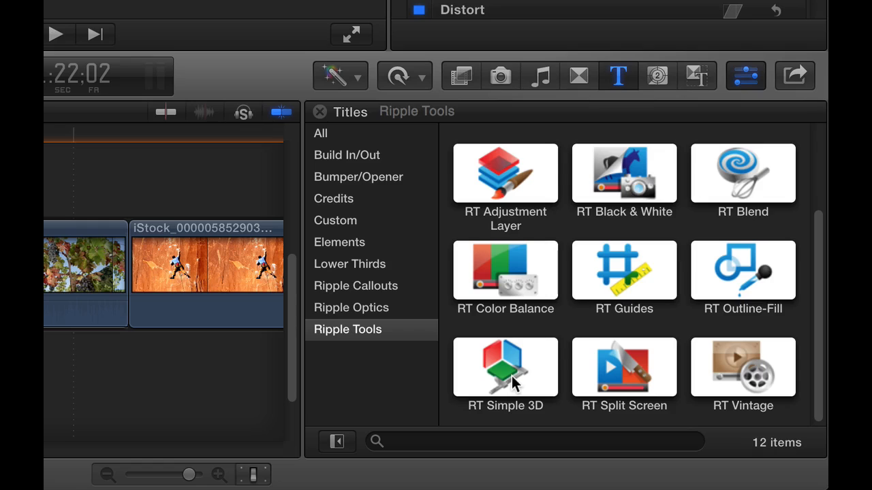
pyautogui.moveTo(443, 384)
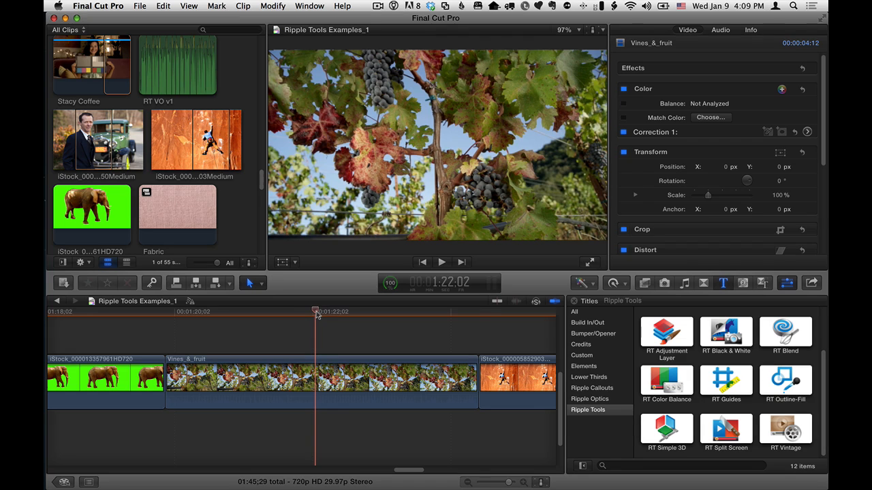
# Step: Apply the RT Simple 3D title from Ripple Tools over the vineyard clip and select it to show its Published Parameters
pyautogui.click(316, 384)
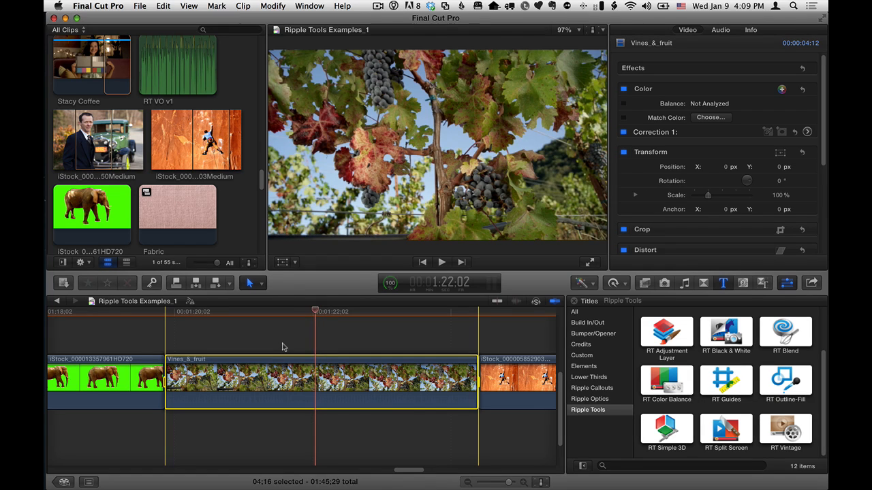
pyautogui.click(667, 428)
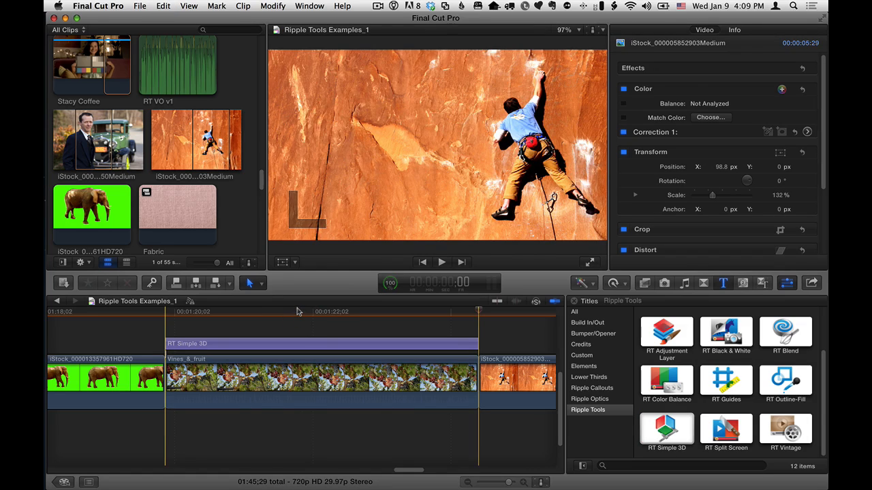
pyautogui.click(298, 343)
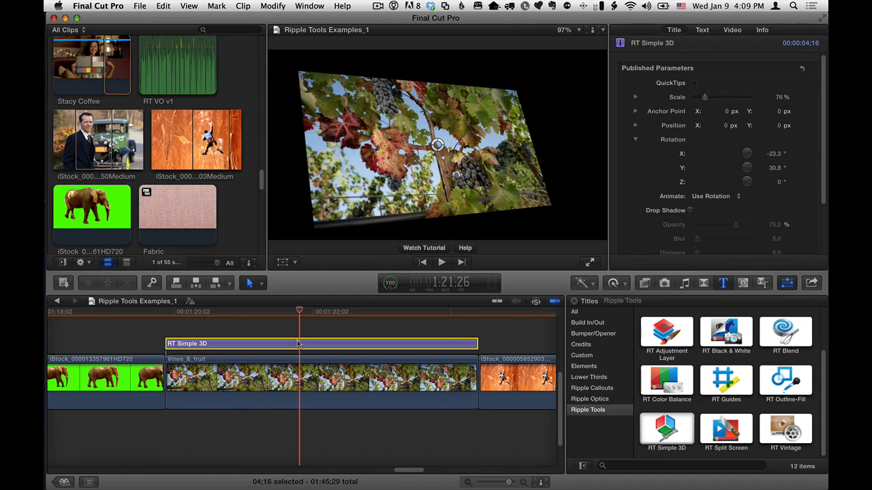
pyautogui.moveTo(312, 346)
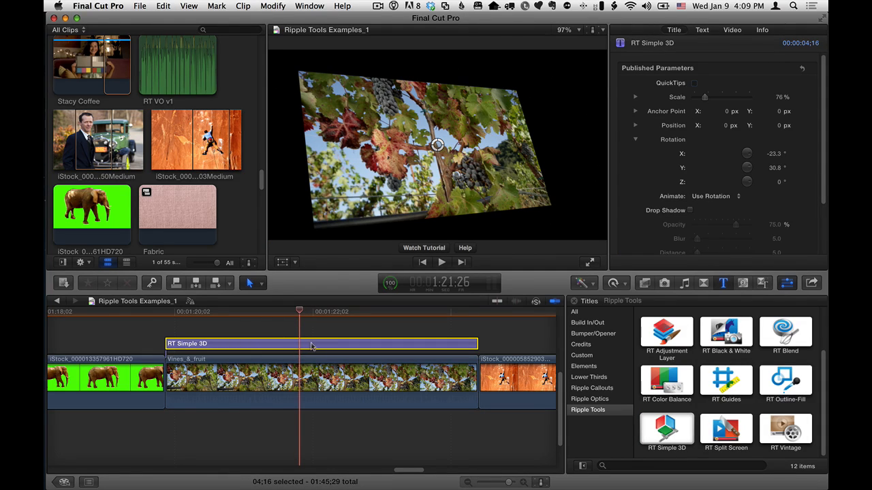
pyautogui.moveTo(305, 346)
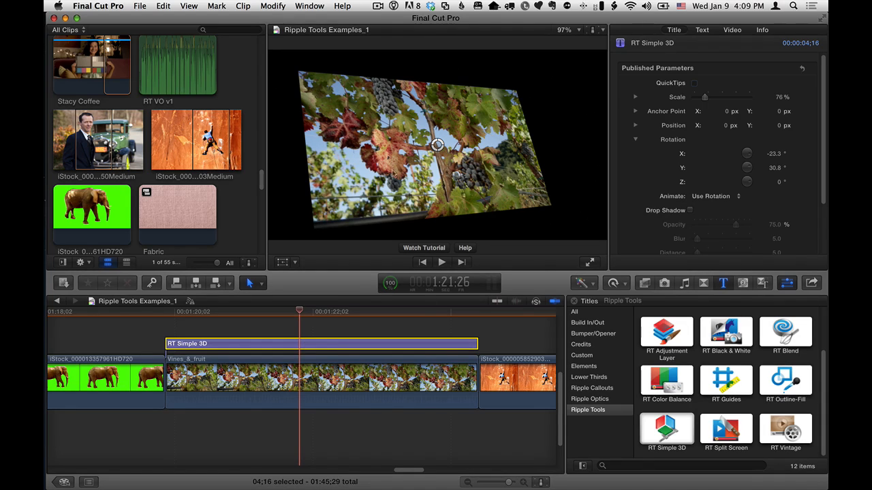
pyautogui.moveTo(465, 167)
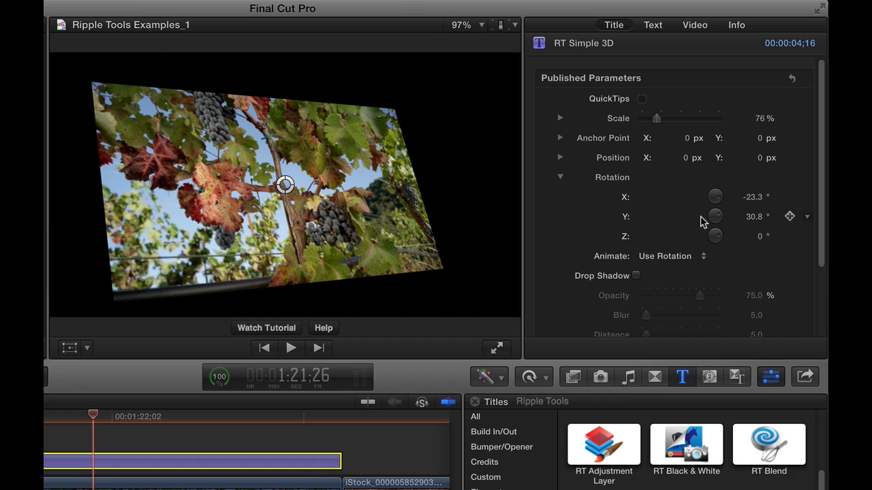
pyautogui.moveTo(601, 221)
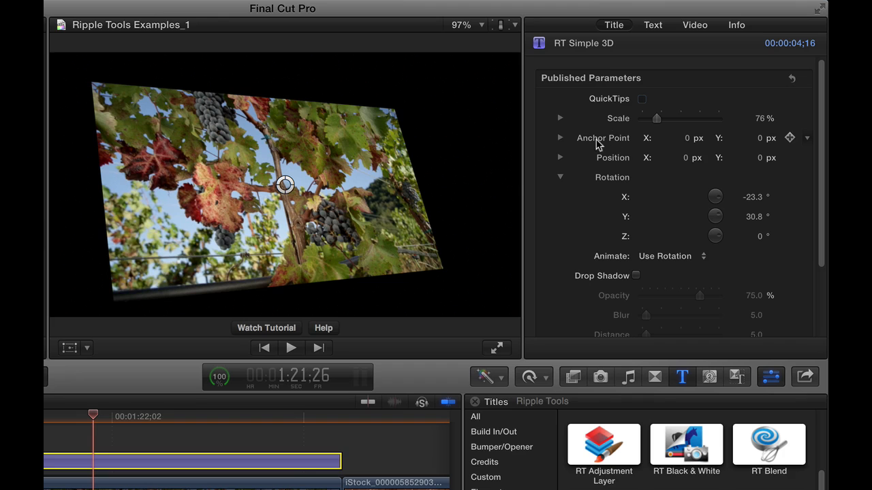
# Step: Scrub Scale up to about 162% and back to 75%, then set Rotation to X -8.3°, Y 26.8°, Z 0°
pyautogui.moveTo(657, 117); pyautogui.dragTo(673, 117)
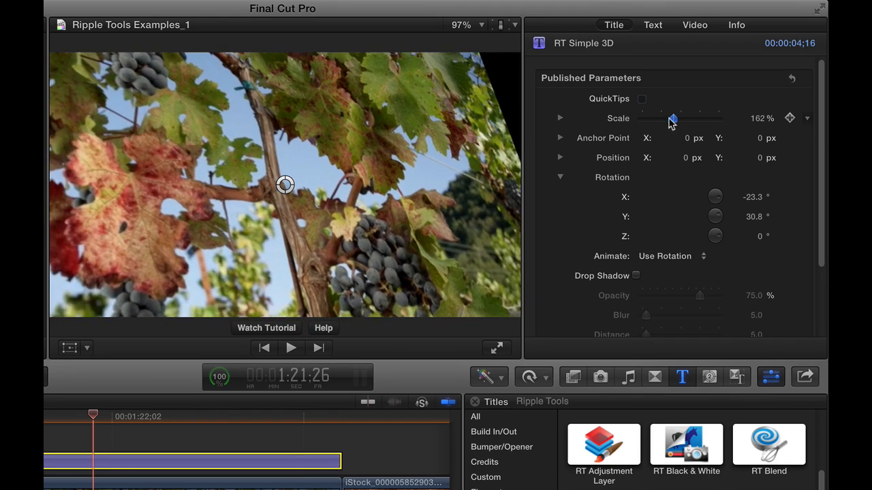
pyautogui.moveTo(673, 117); pyautogui.dragTo(656, 117)
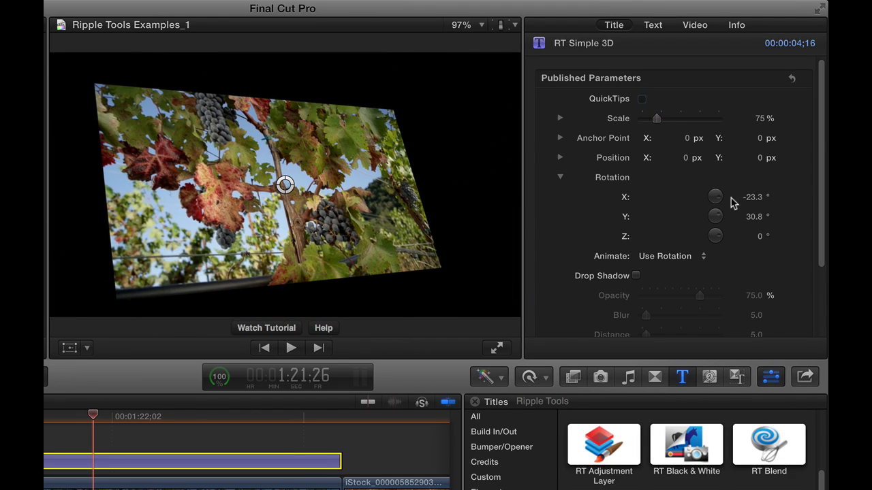
pyautogui.moveTo(715, 196); pyautogui.dragTo(716, 192)
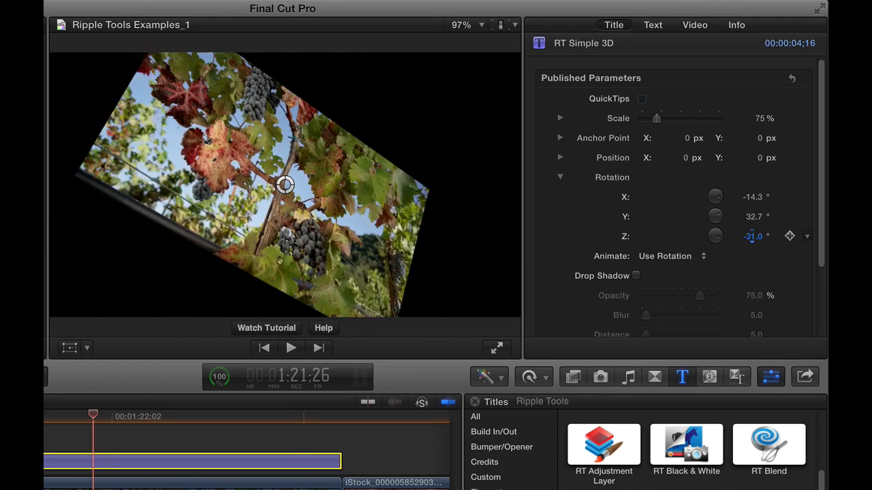
pyautogui.moveTo(715, 237); pyautogui.dragTo(719, 237)
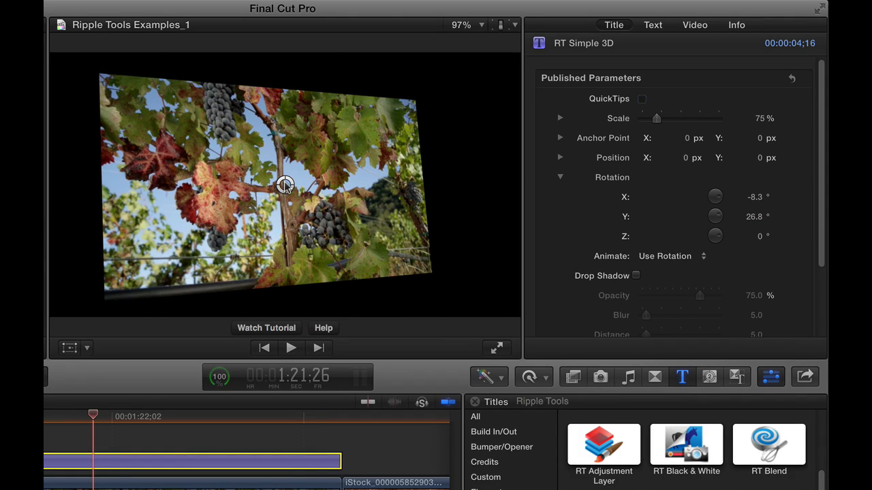
pyautogui.moveTo(281, 188)
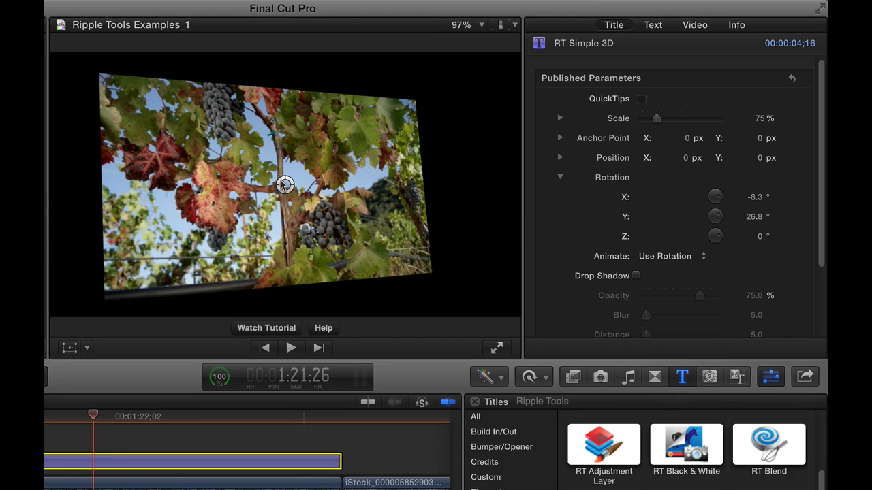
# Step: Move the clip's on-screen anchor toward its edge and swing the clip around the Y axis
pyautogui.click(283, 185)
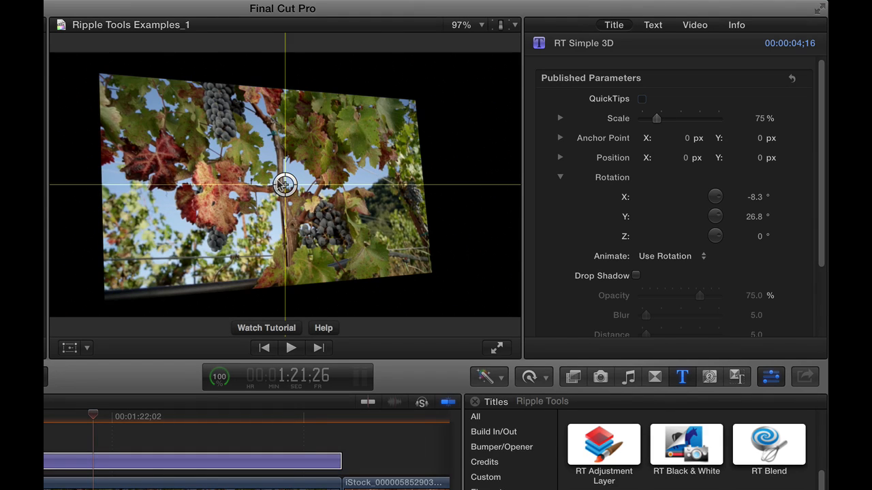
pyautogui.moveTo(283, 186); pyautogui.dragTo(273, 185)
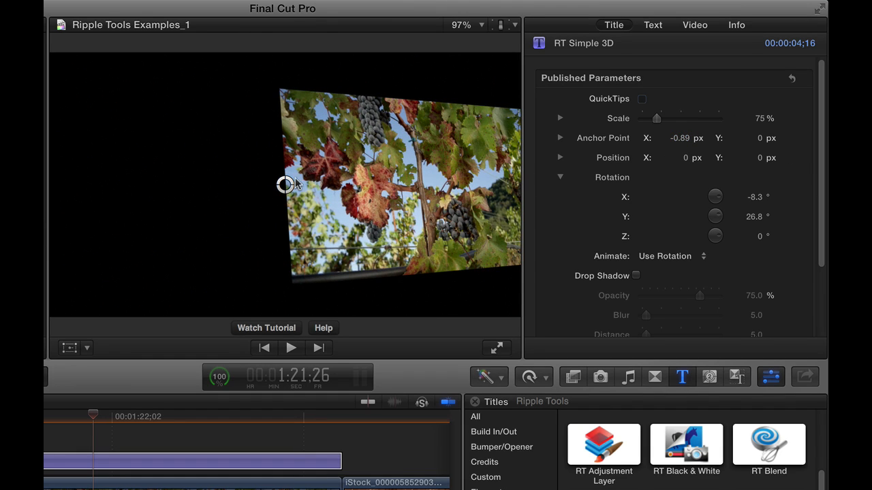
pyautogui.moveTo(283, 189)
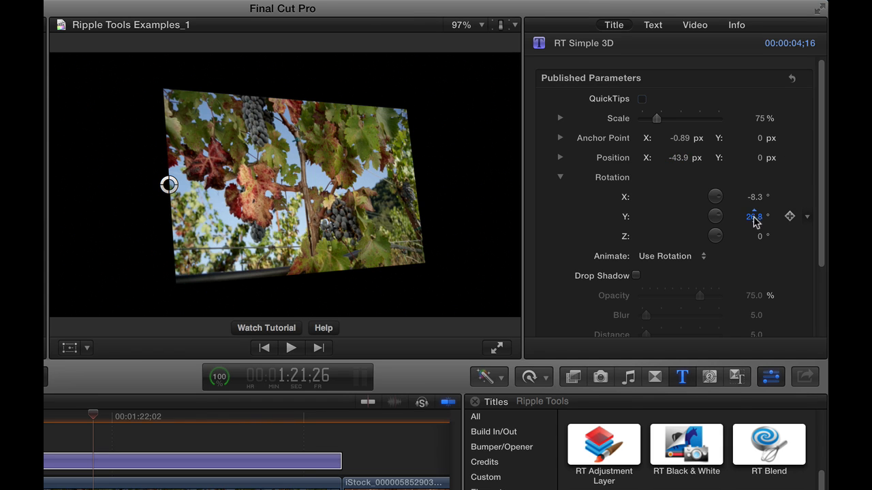
pyautogui.moveTo(752, 217); pyautogui.dragTo(742, 217)
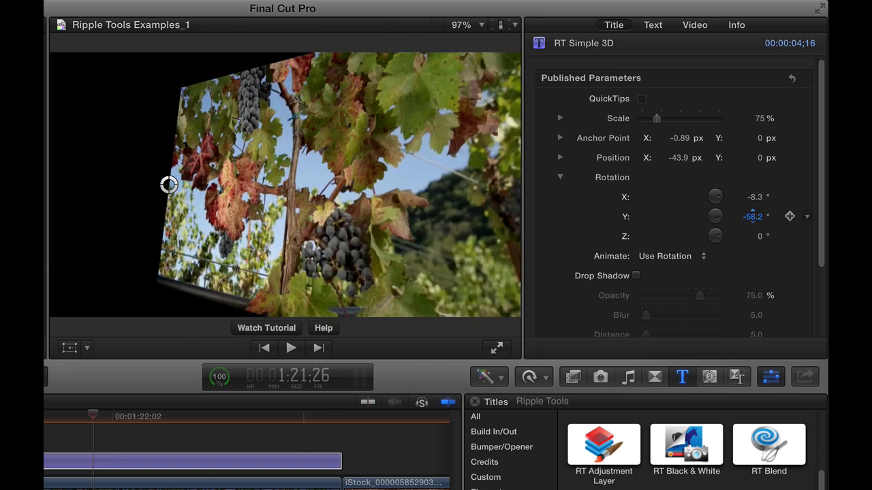
pyautogui.moveTo(755, 217); pyautogui.dragTo(766, 217)
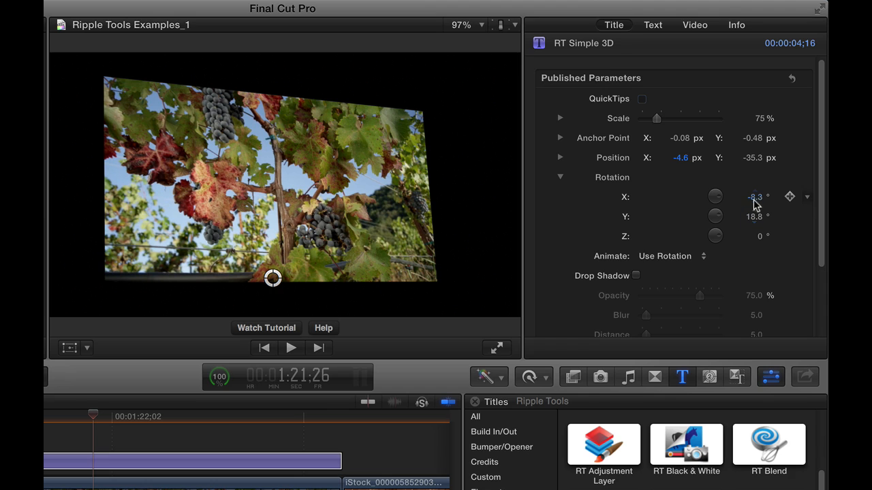
# Step: Scrub Rotation X to tip the clip flat, then stand it back up to a slight backward tilt
pyautogui.moveTo(755, 197); pyautogui.dragTo(755, 196)
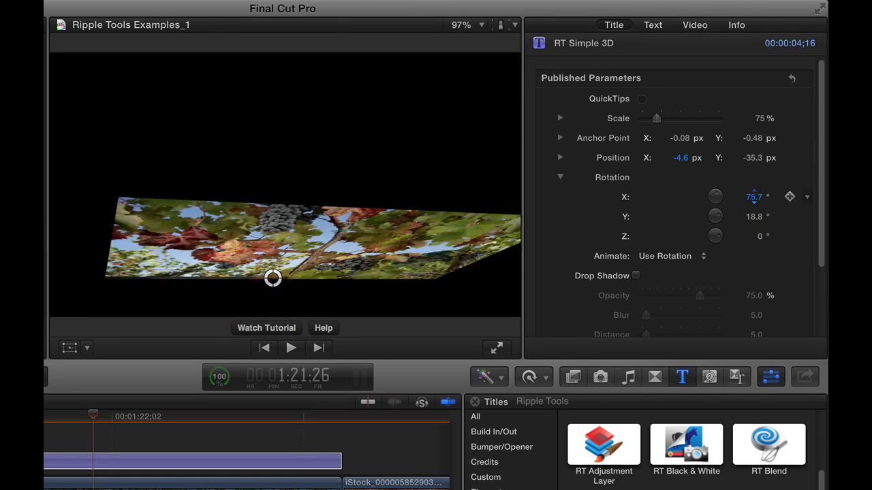
pyautogui.moveTo(755, 196); pyautogui.dragTo(754, 196)
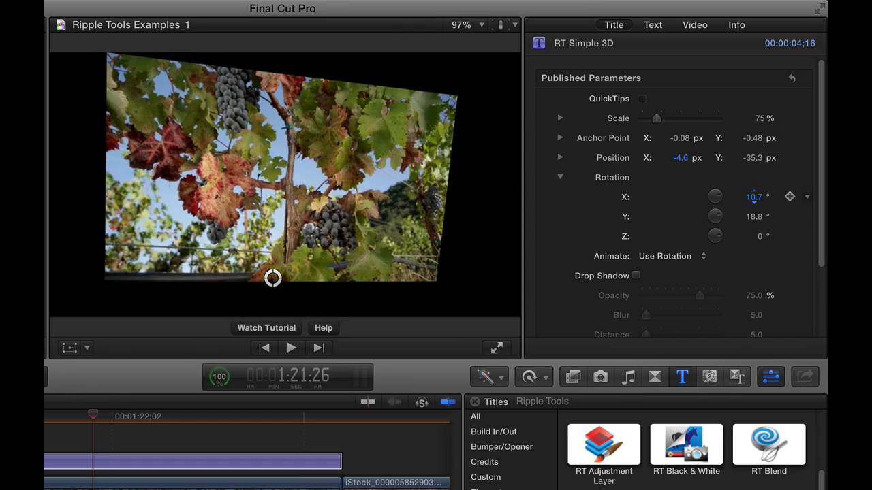
pyautogui.moveTo(755, 196); pyautogui.dragTo(755, 219)
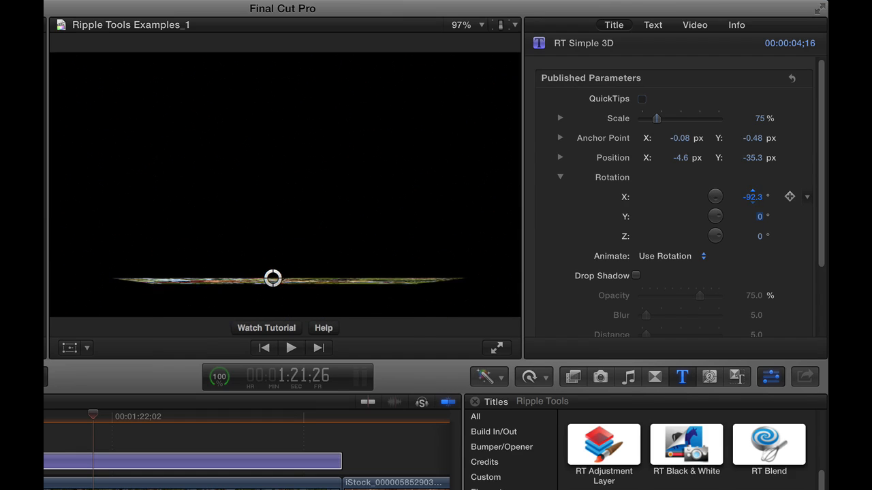
# Step: Reset Rotation X so the clip faces forward and park the playhead over the RT Simple 3D title
pyautogui.moveTo(752, 196); pyautogui.dragTo(752, 184)
pyautogui.write('90')
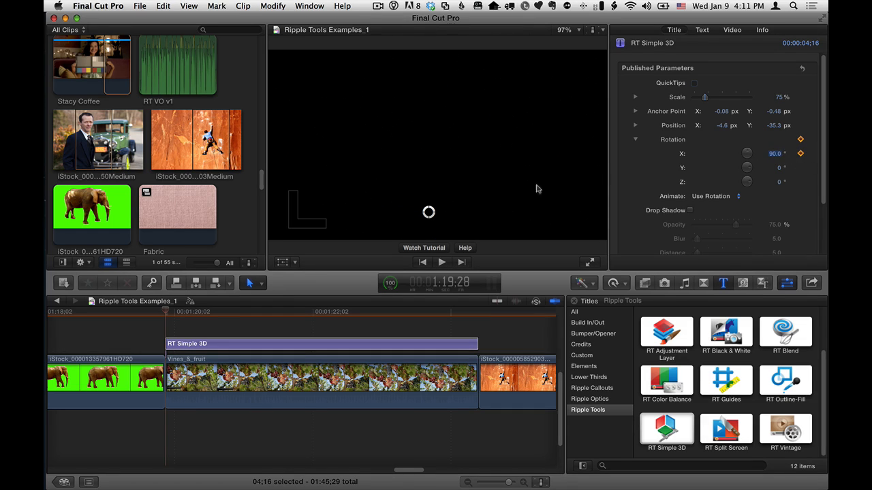
pyautogui.click(270, 312)
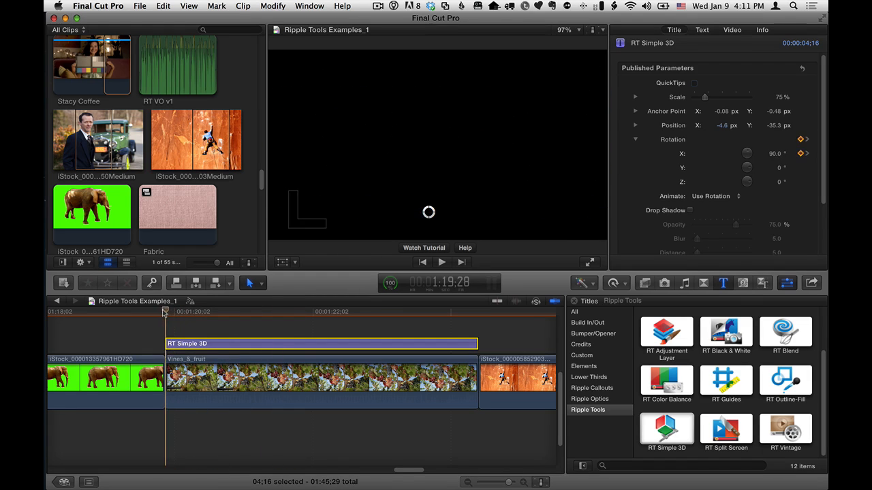
pyautogui.click(341, 311)
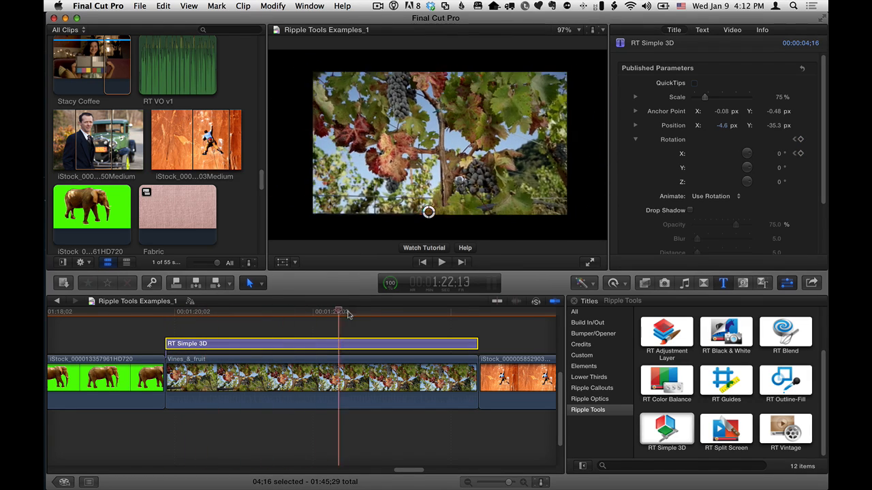
pyautogui.click(349, 312)
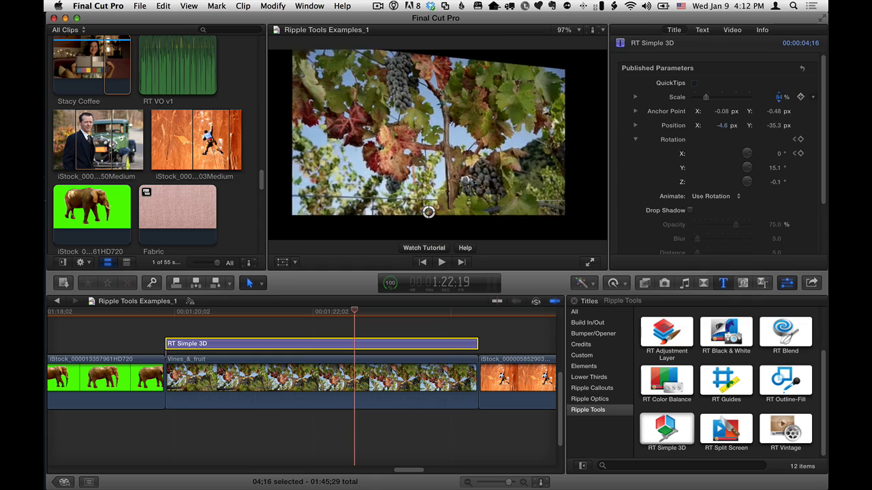
# Step: Shift the clip slightly left with Position X and set its Scale to about 84%
pyautogui.moveTo(712, 96); pyautogui.dragTo(703, 96)
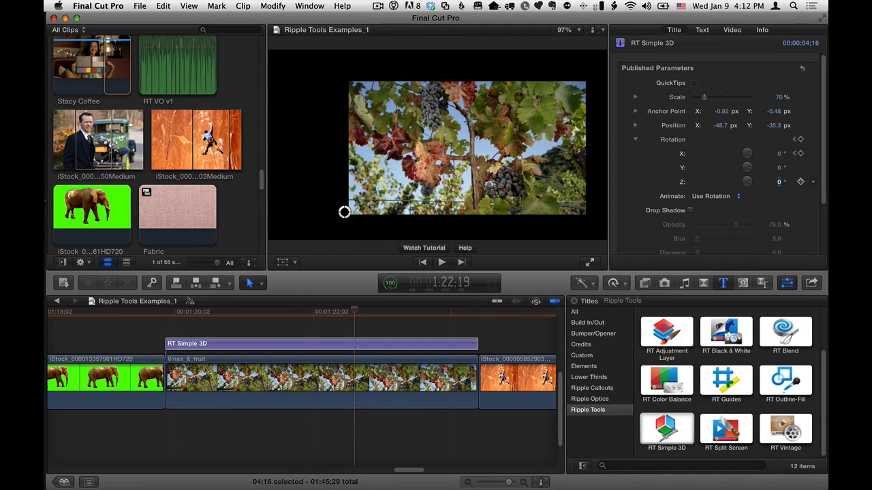
pyautogui.moveTo(706, 97); pyautogui.dragTo(703, 97)
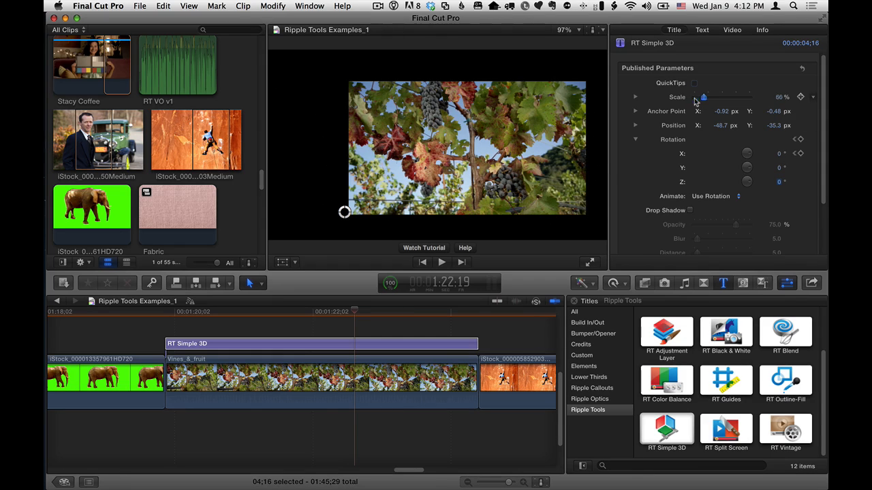
pyautogui.moveTo(703, 97); pyautogui.dragTo(697, 96)
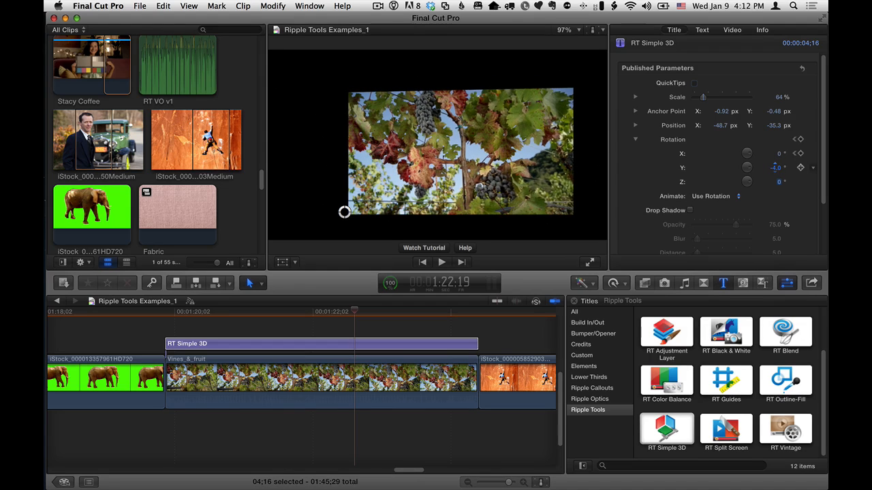
# Step: Enable the drop zone and apply the pink Fabric clip from the browser as the background behind the vineyard clip
pyautogui.scroll(-3)
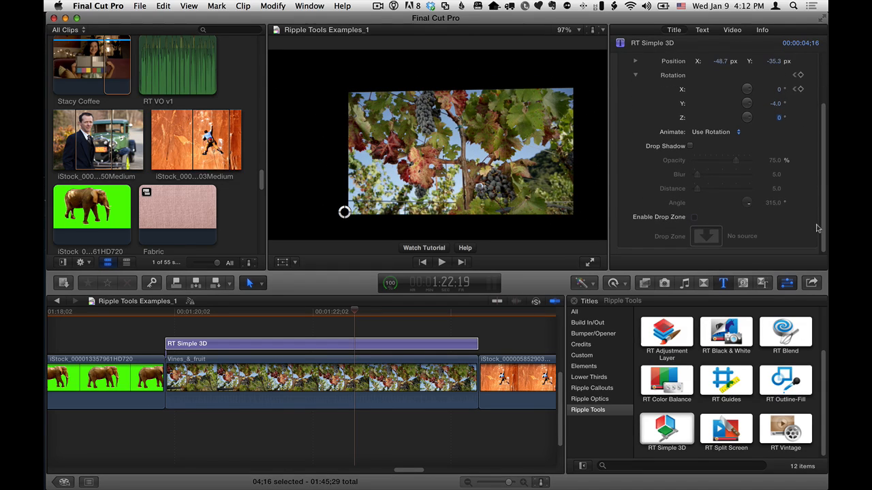
pyautogui.moveTo(685, 152)
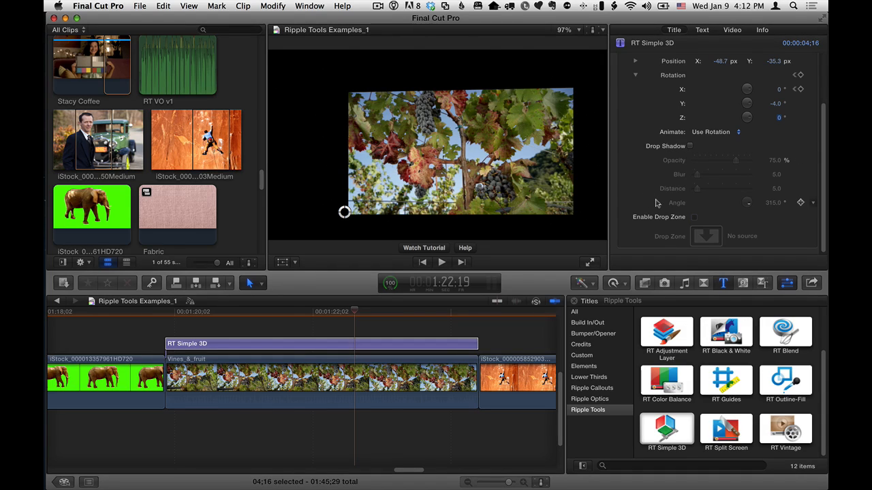
pyautogui.click(695, 216)
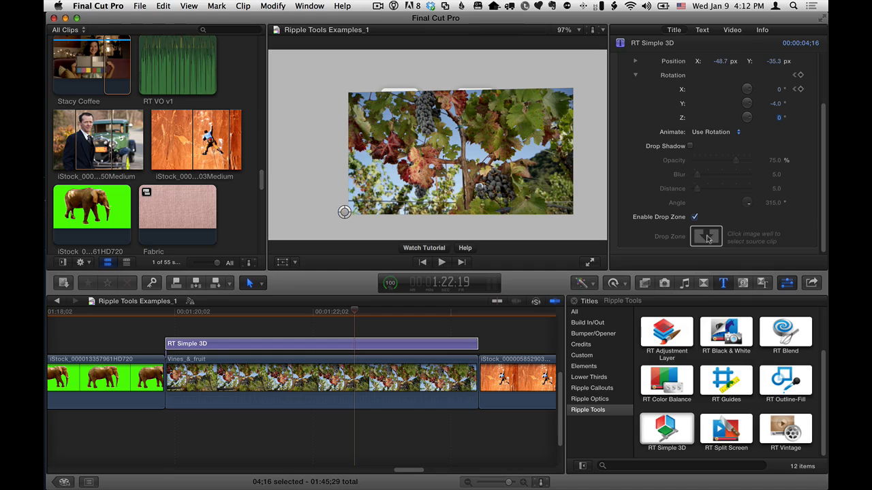
pyautogui.click(706, 237)
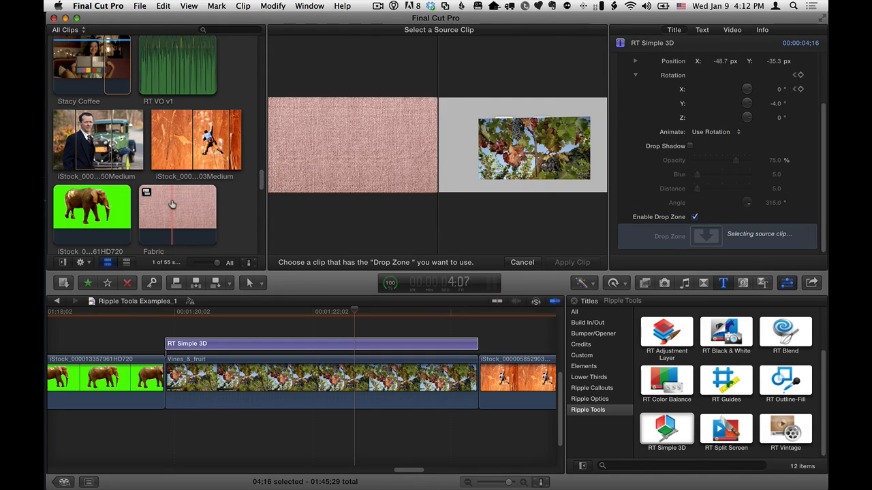
pyautogui.click(176, 211)
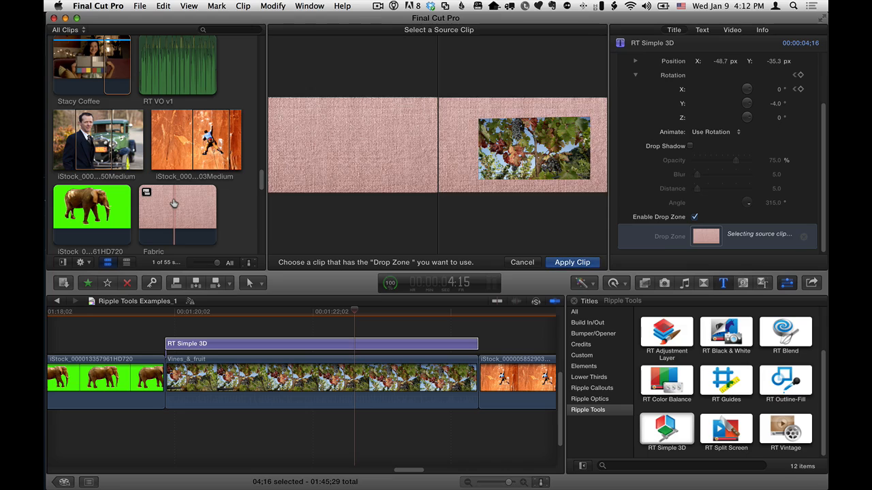
pyautogui.click(572, 261)
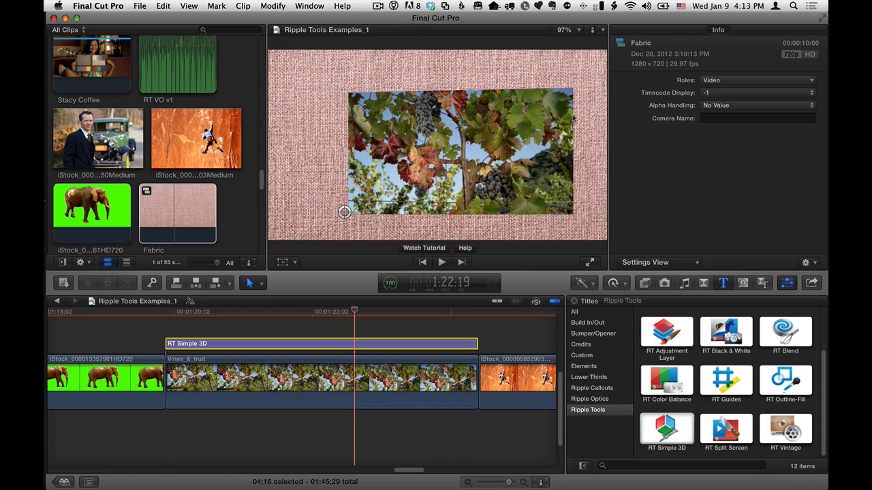
pyautogui.click(355, 344)
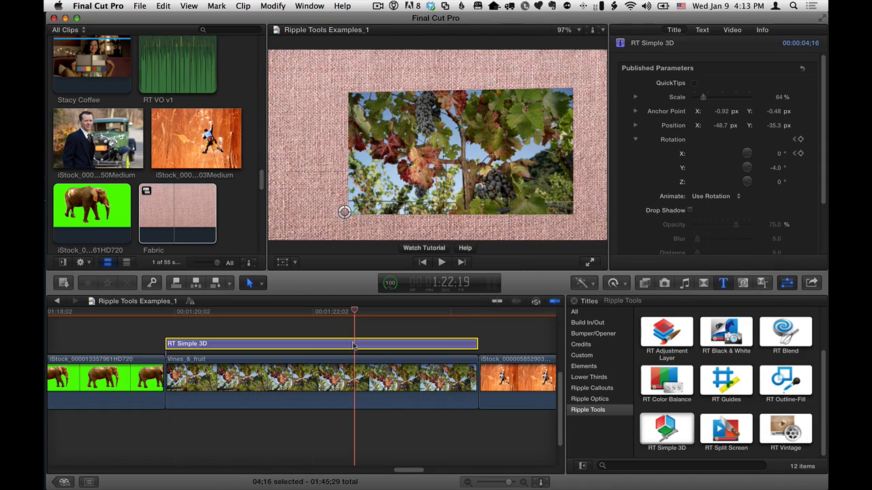
pyautogui.moveTo(800, 83)
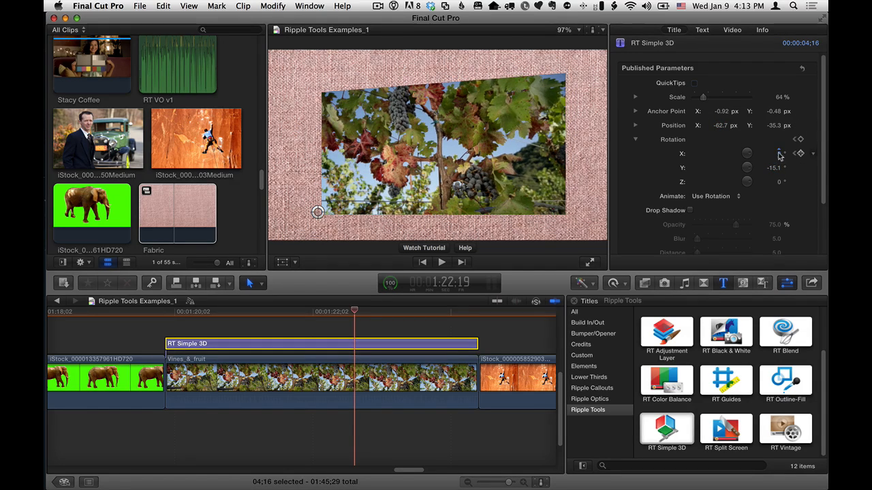
# Step: Tilt the clip in 3D over the fabric and set the drop shadow to Distance 50 and Blur about 30
pyautogui.moveTo(774, 152); pyautogui.dragTo(774, 157)
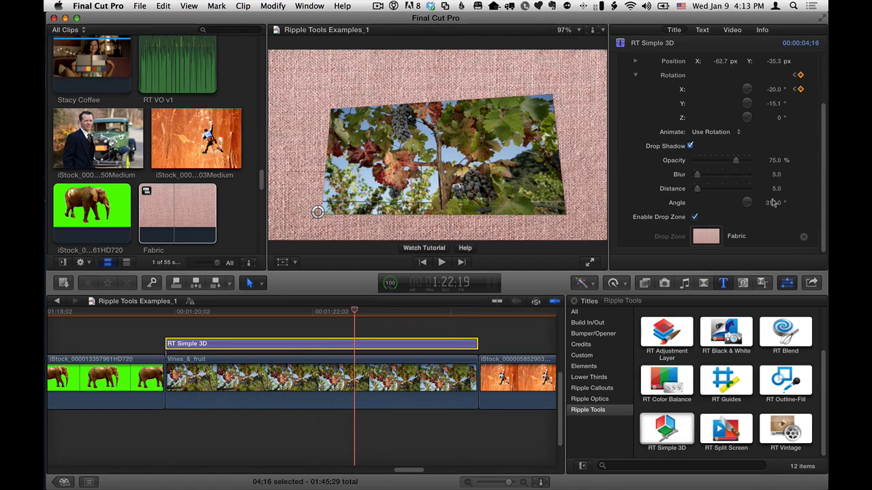
pyautogui.moveTo(698, 188); pyautogui.dragTo(722, 188)
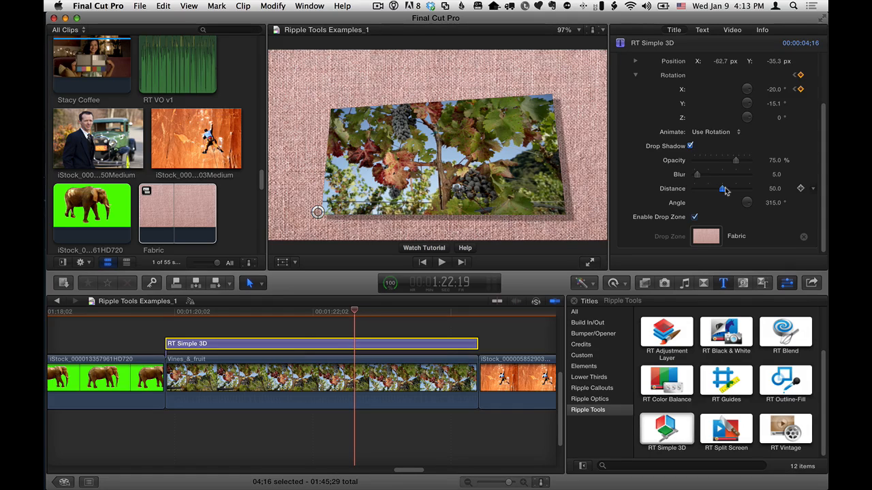
pyautogui.moveTo(698, 174); pyautogui.dragTo(711, 174)
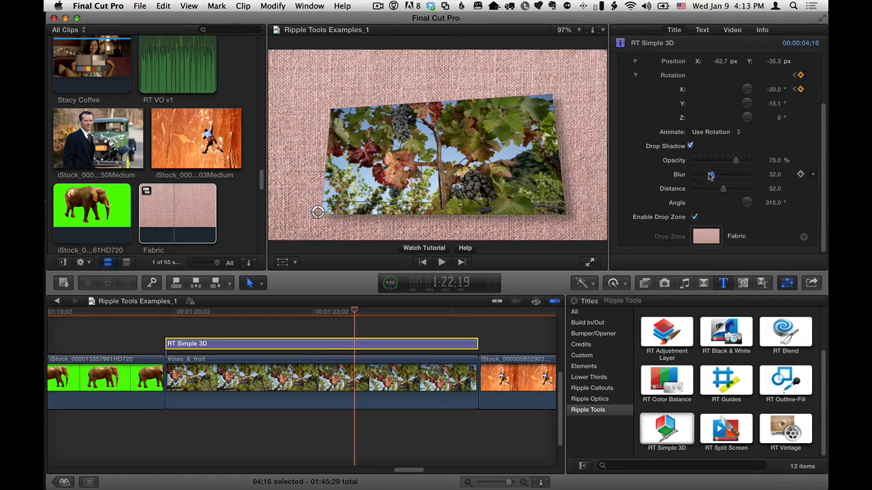
pyautogui.moveTo(711, 175); pyautogui.dragTo(708, 174)
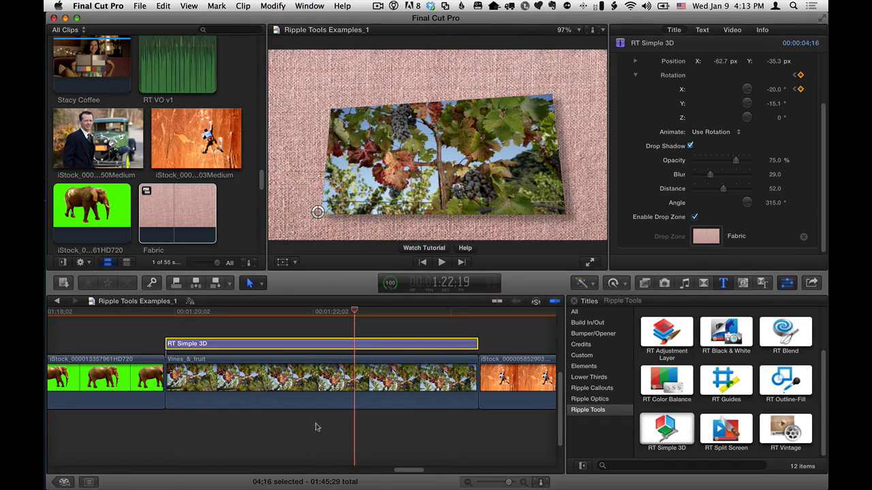
pyautogui.moveTo(245, 213)
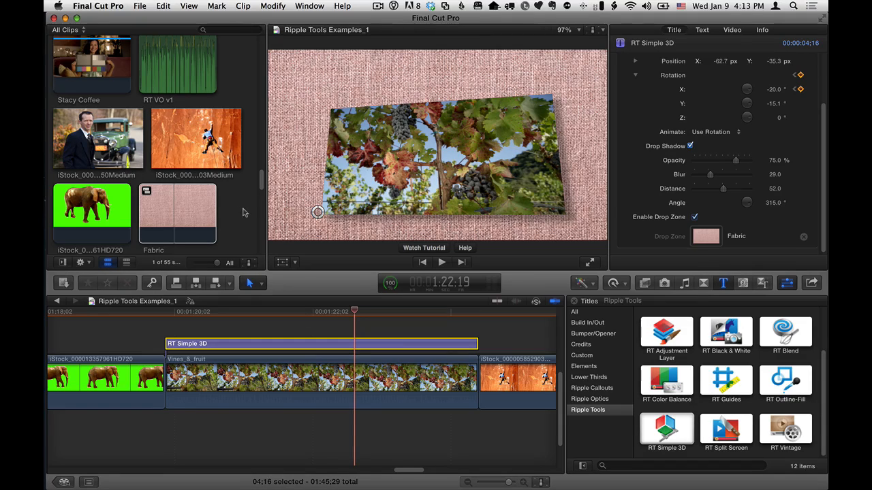